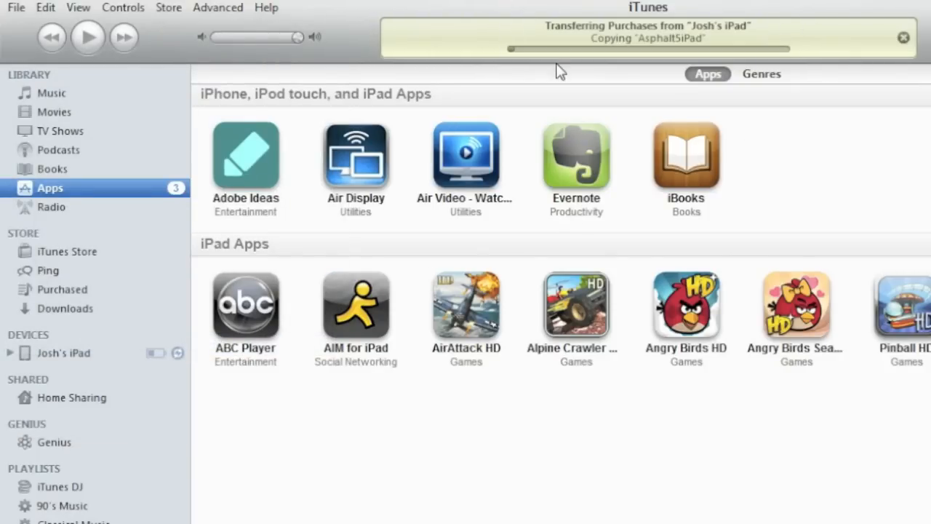
{"action": "mouse_move", "coordinate": [706, 178]}
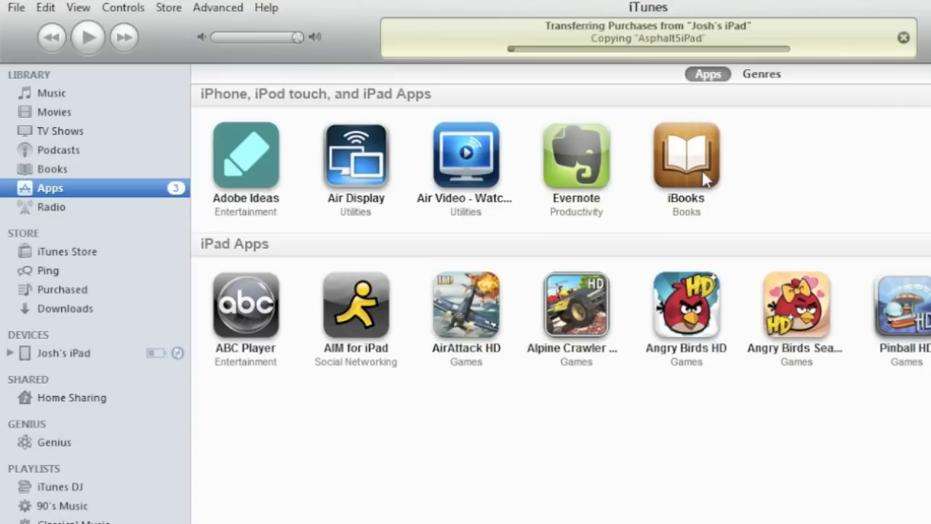